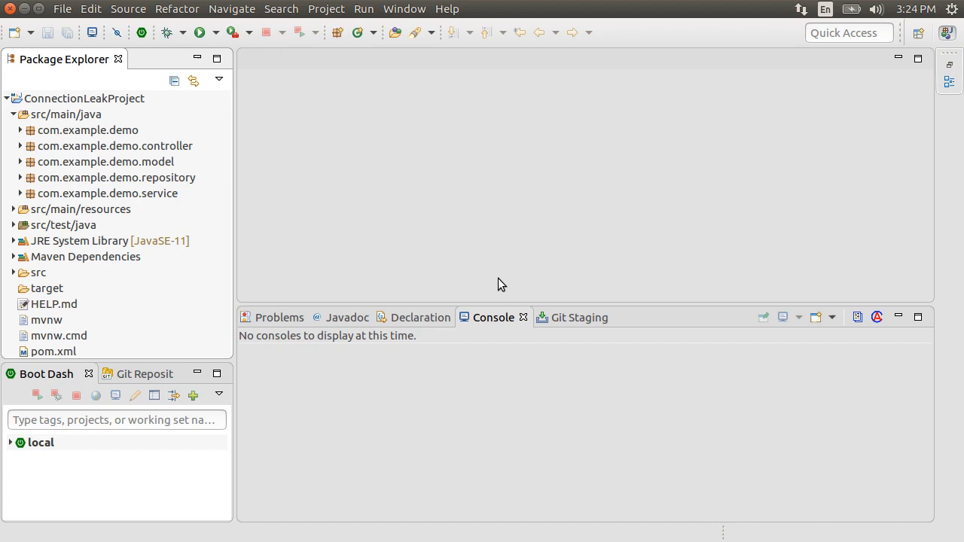
- Open Books.java, BooksRepositoryInterface.java and BooksService.java from the model and repository packages for review
{"action": "left_click", "coordinate": [19, 161]}
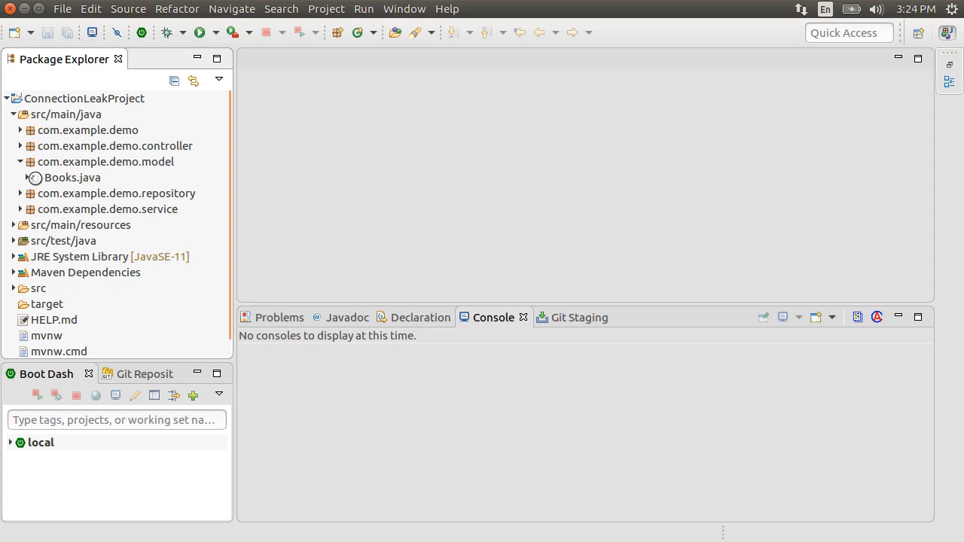
{"action": "double_click", "coordinate": [72, 178]}
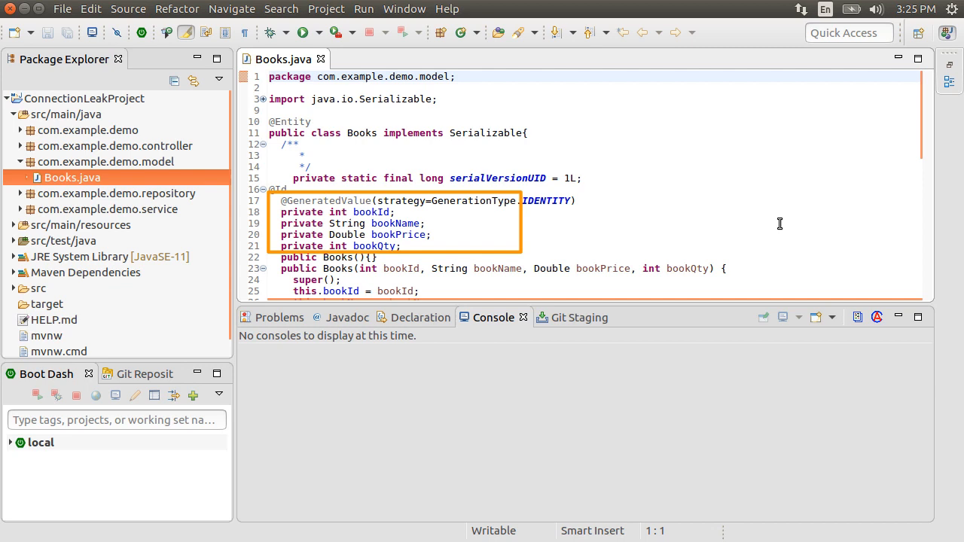
{"action": "double_click", "coordinate": [124, 208]}
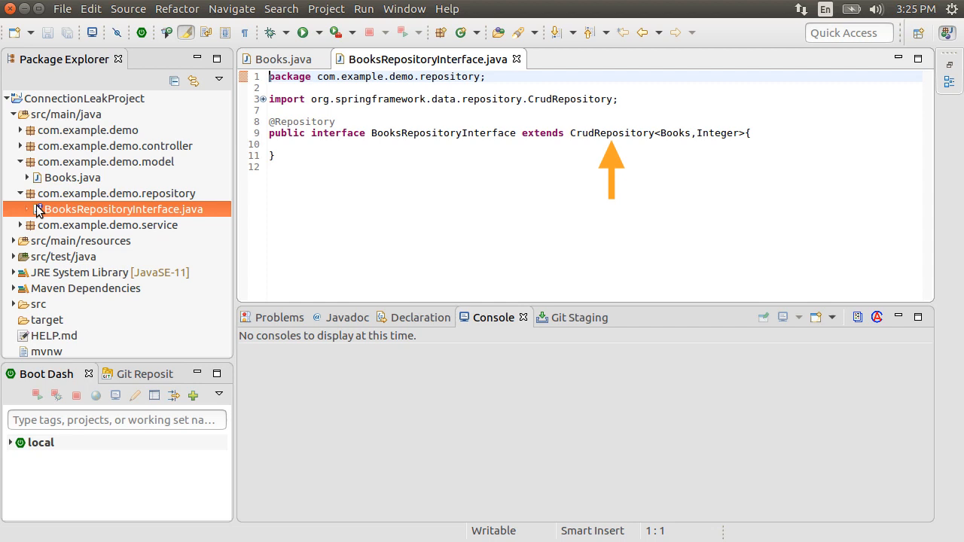
{"action": "left_click", "coordinate": [91, 241]}
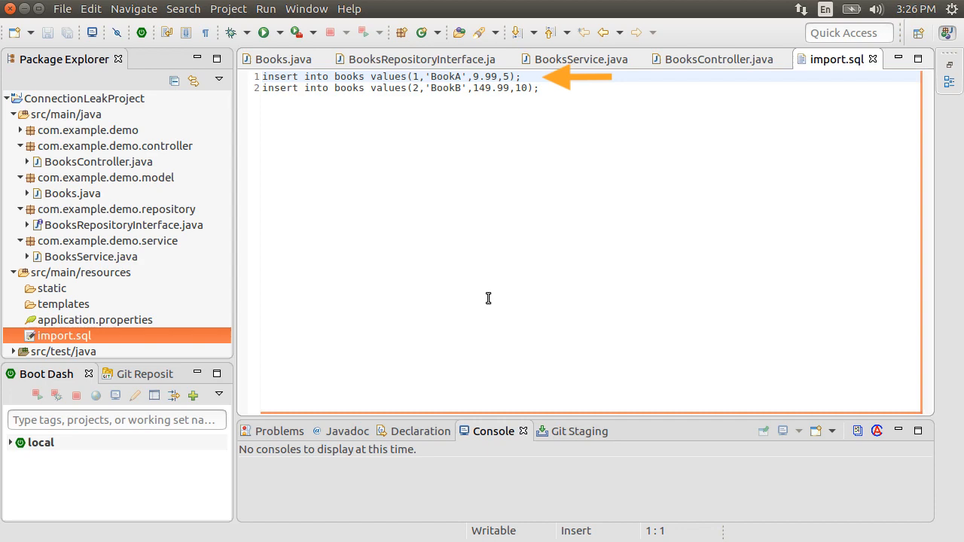
- Add spring.datasource.hikari settings with leak-detection-threshold 1000 and logging.level.com.zaxxer.hikari=debug to application.properties, saved
{"action": "left_click", "coordinate": [94, 319]}
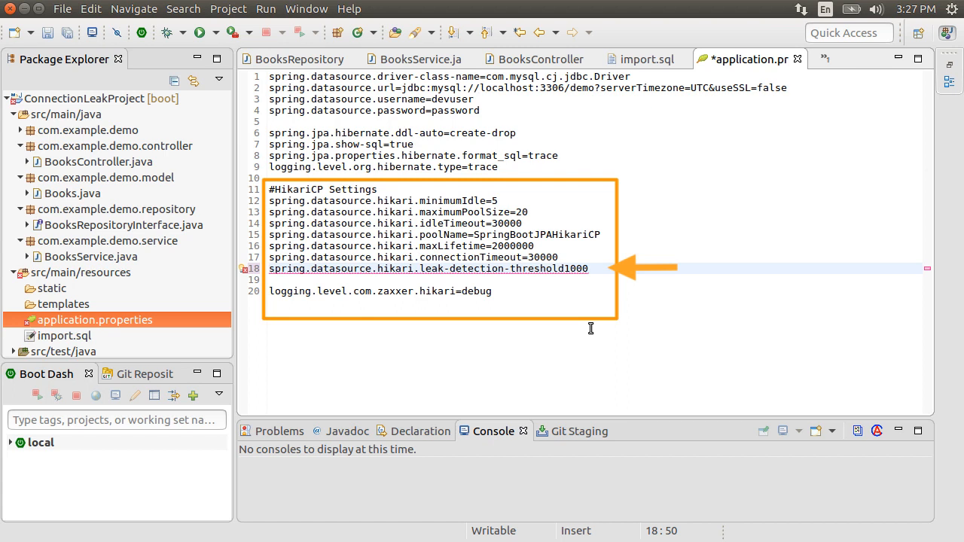
{"action": "key", "text": "ctrl+s"}
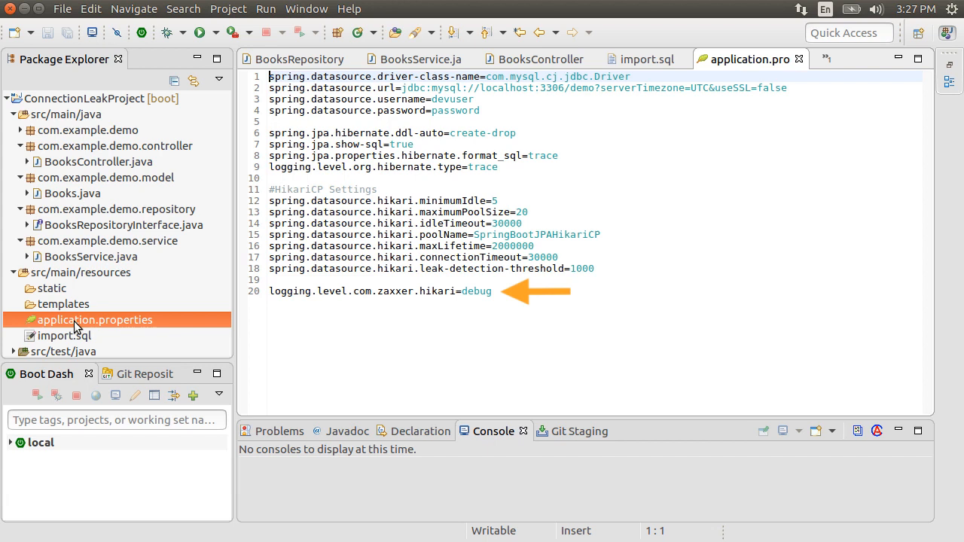
- Run ConnectionLeakProject from Boot Dash and review the HikariConfig debug output and Tomcat on port 8080
{"action": "left_click", "coordinate": [198, 33]}
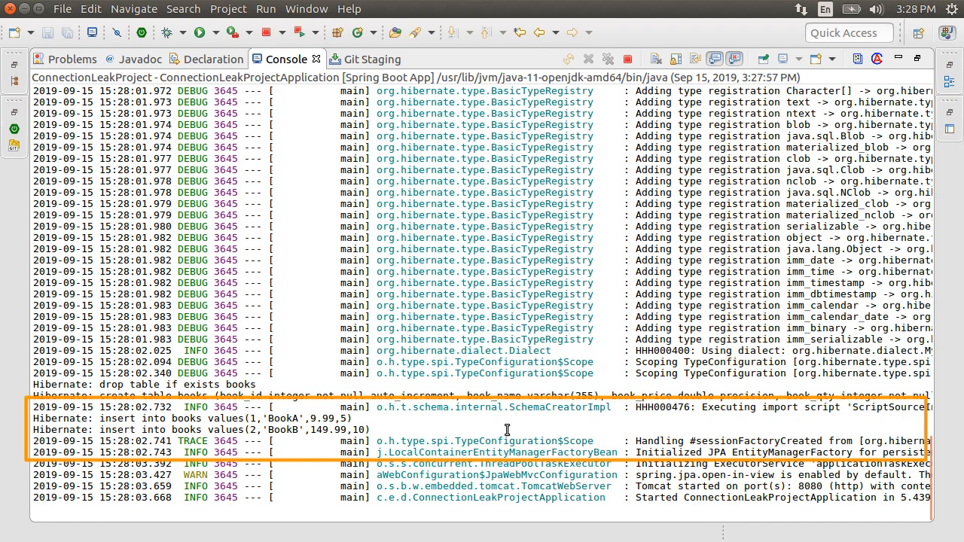
{"action": "scroll", "scroll_direction": "up", "scroll_amount": 3}
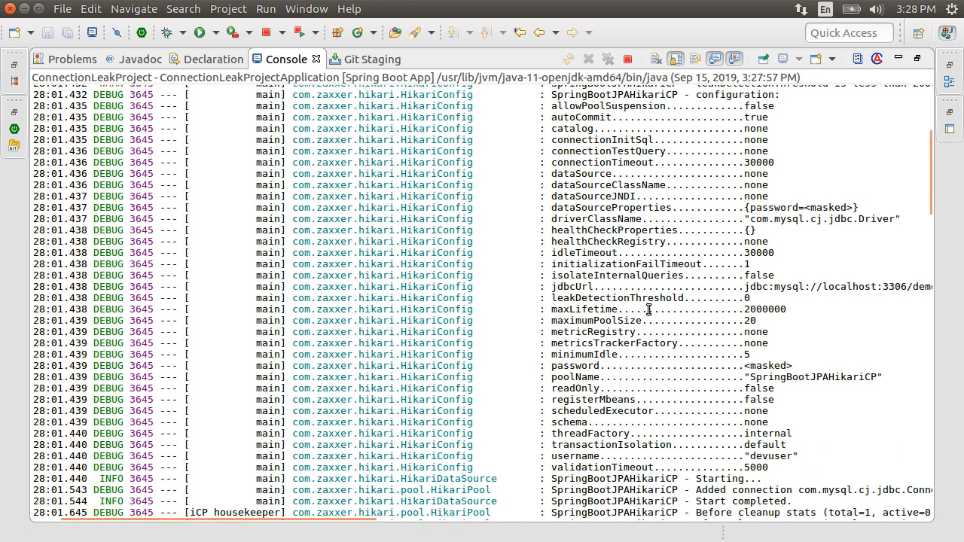
{"action": "scroll", "scroll_direction": "up", "scroll_amount": 3}
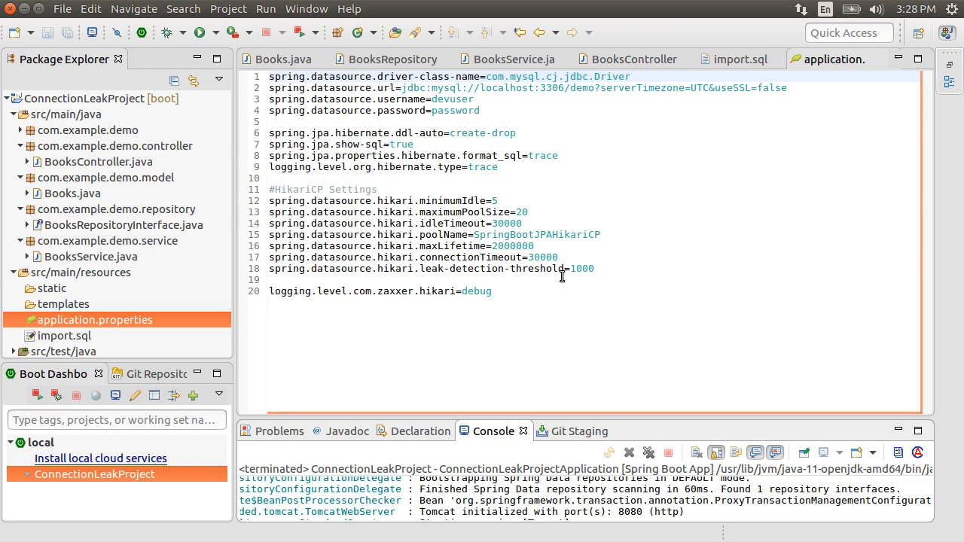
{"action": "type", "text": "2100"}
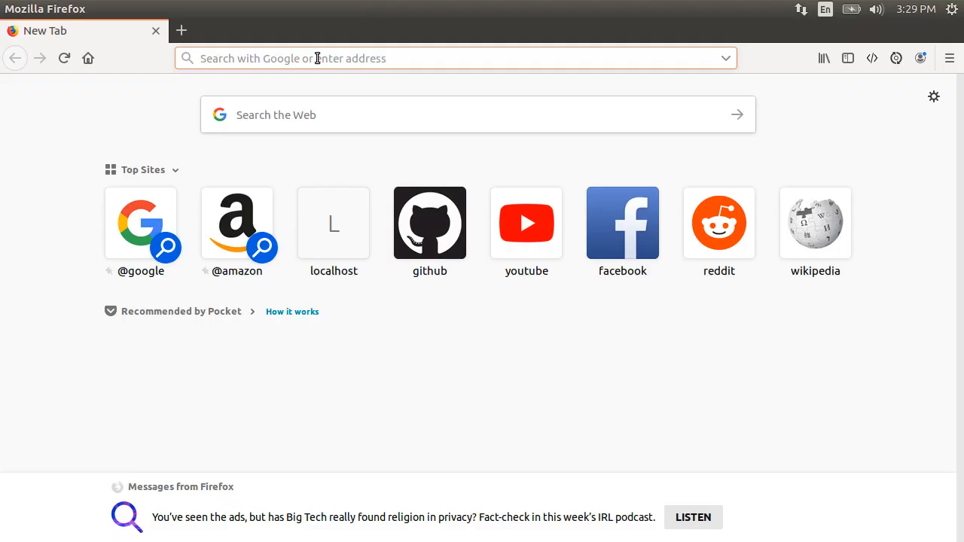
- Request localhost:8080/api/getAvg in a new Firefox tab from the address-bar suggestions
{"action": "type", "text": "http://locak"}
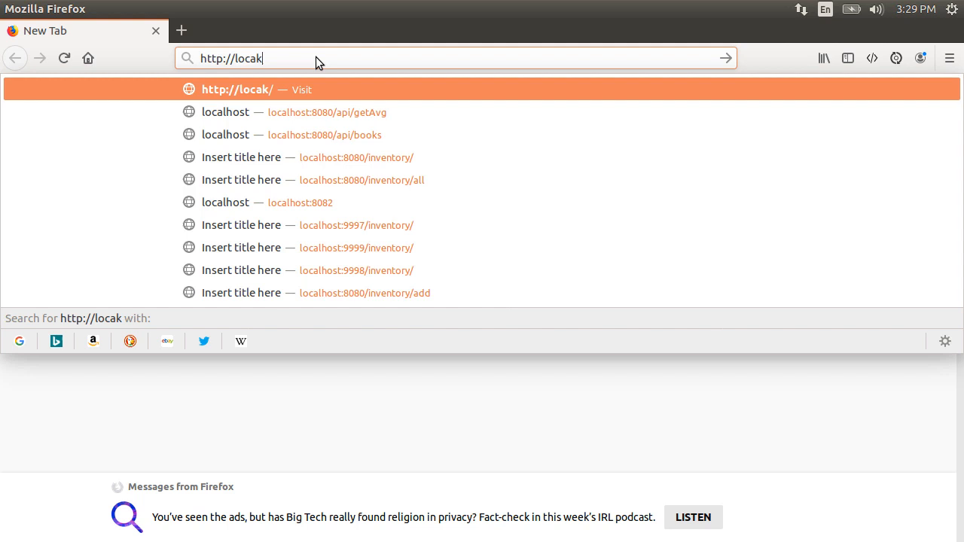
{"action": "left_click", "coordinate": [327, 112]}
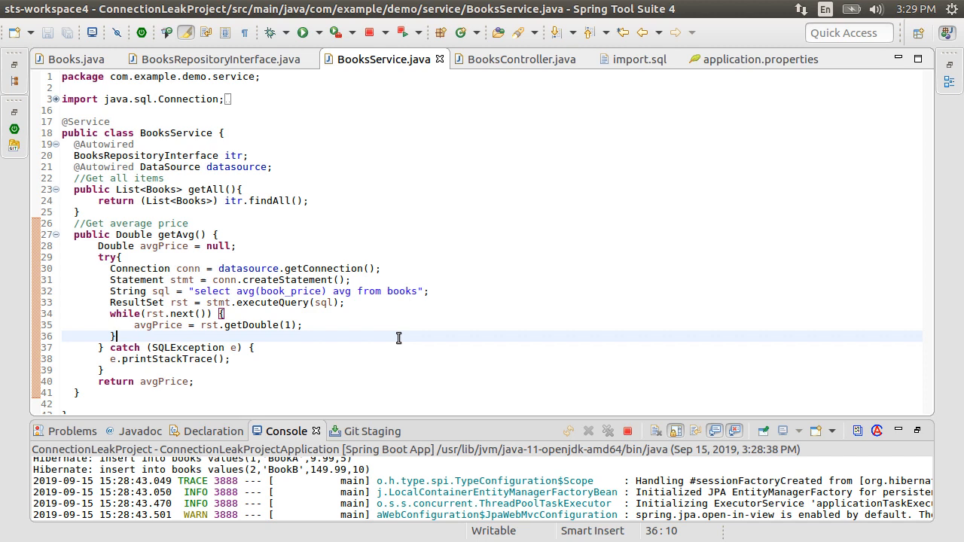
- Add an unclosed conn1 in getAvg printing "Schema name is "+conn1.getSchema(), then rerun to see the apparent leak
{"action": "left_click", "coordinate": [368, 32]}
{"action": "type", "text": "Connection conn1 = datasource.getConnection();"}
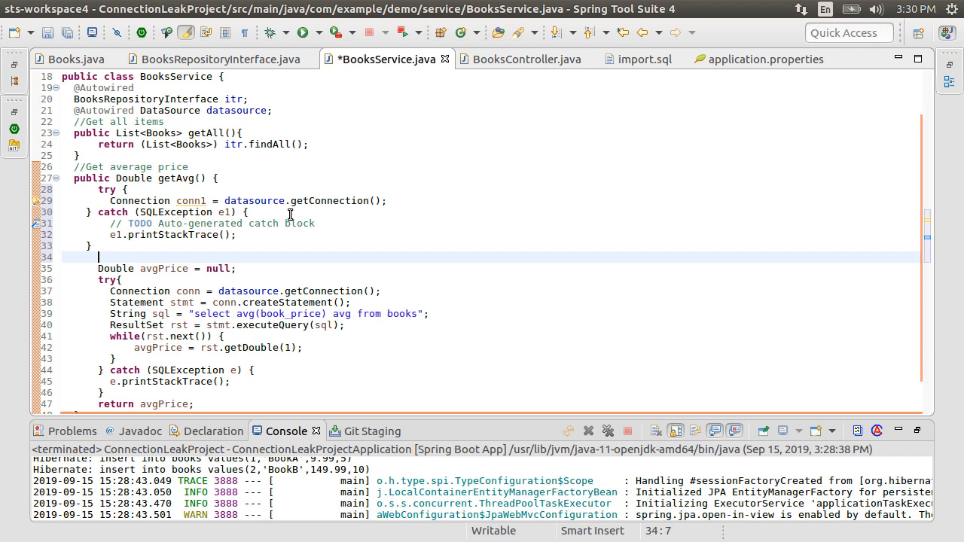
{"action": "type", "text": "System.out.println(\"Schema name is \"+conn1.getSchema());"}
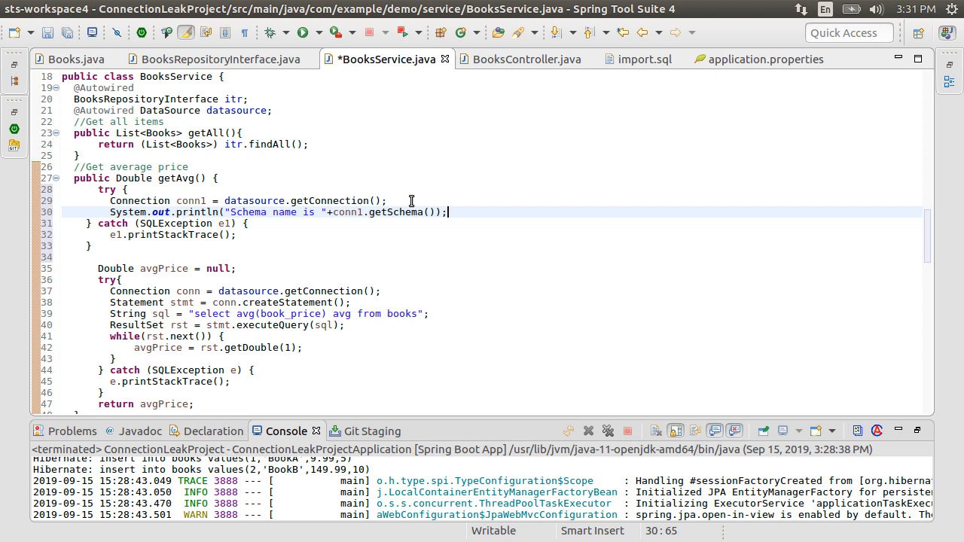
{"action": "left_click", "coordinate": [404, 31]}
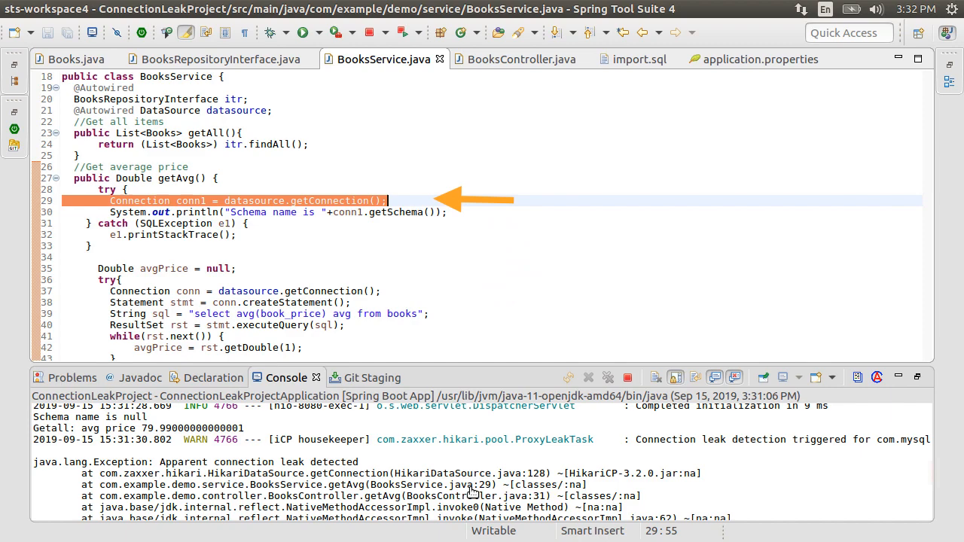
- Move conn1, conn and stmt declarations into try-with-resources headers in getAvg and save
{"action": "scroll", "scroll_direction": "down", "scroll_amount": 3}
{"action": "type", "text": "){"}
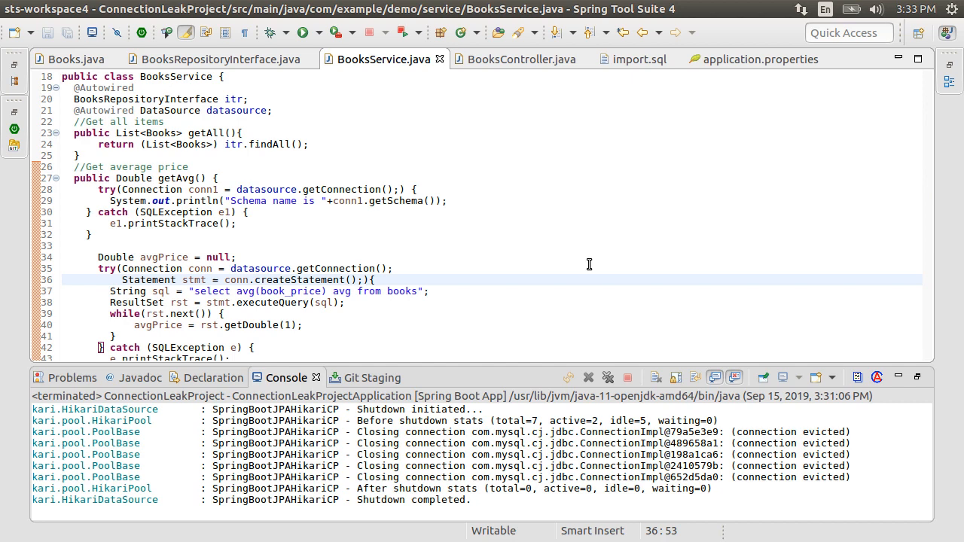
- Relaunch the app and check HikariPool after-cleanup stats show 0 active, 5 idle connections
{"action": "left_click", "coordinate": [402, 32]}
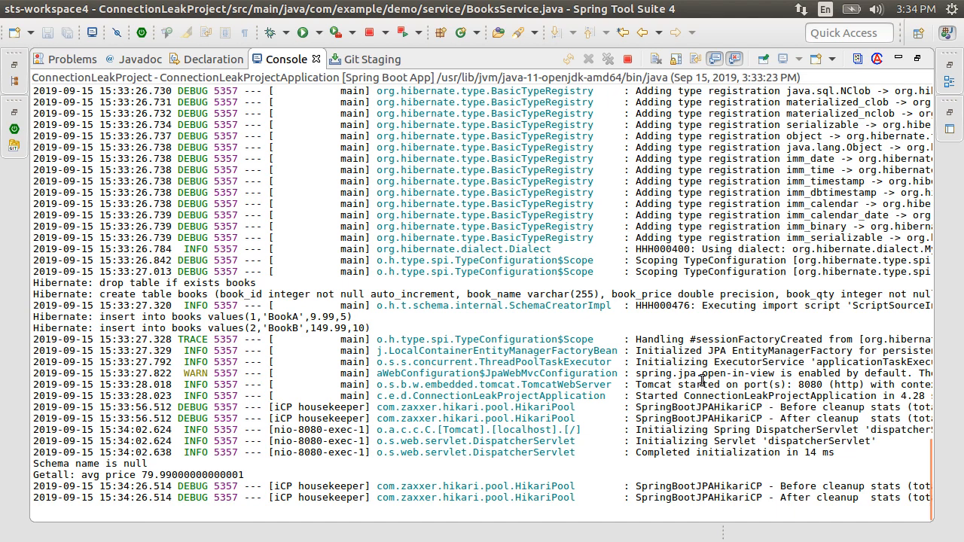
{"action": "scroll", "scroll_direction": "right", "scroll_amount": 3}
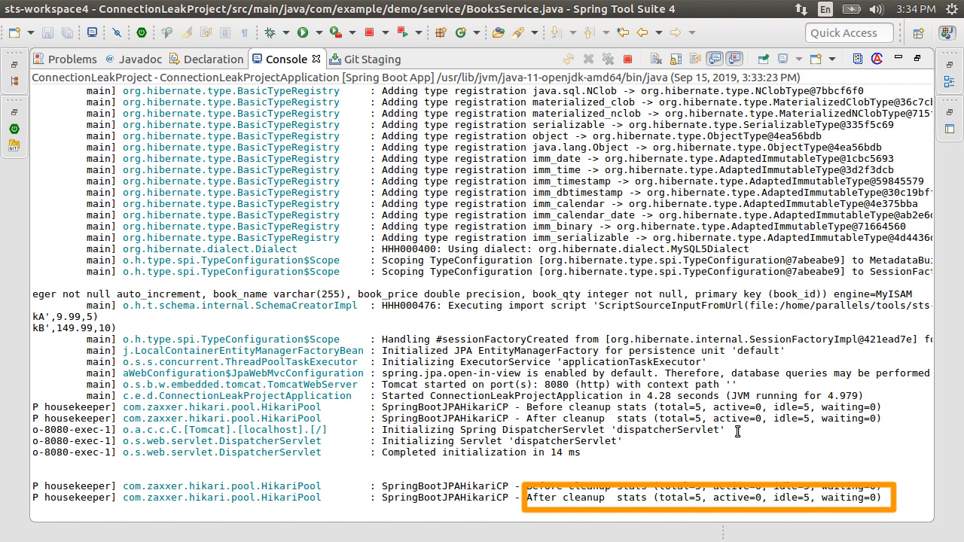